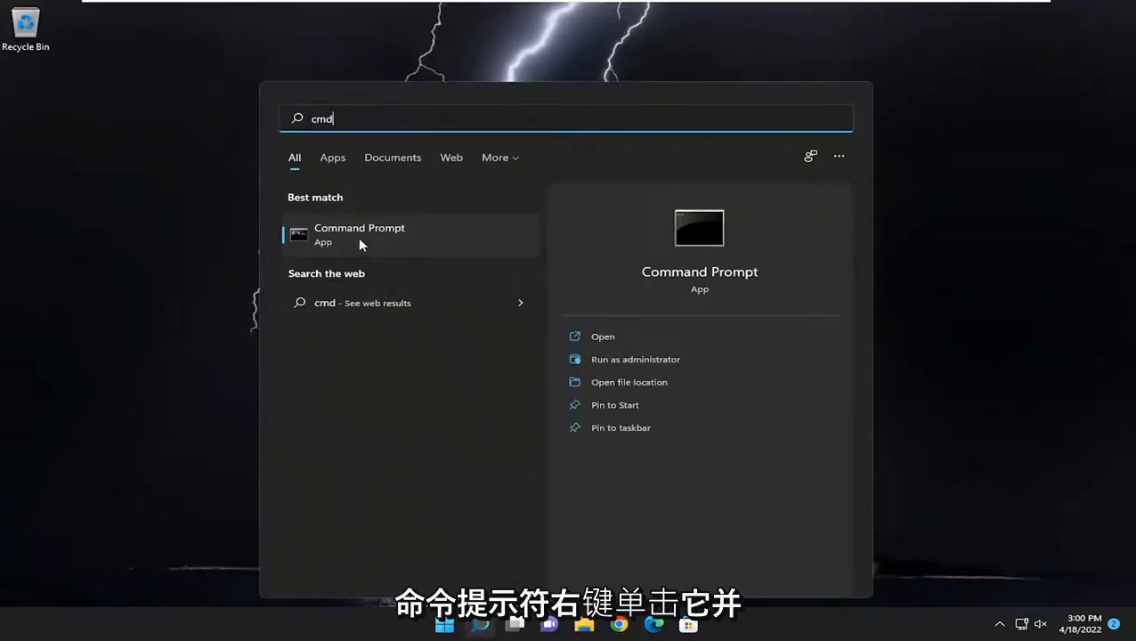
- Run Command Prompt as administrator from the search results and approve the UAC prompt
right_click(359, 235)
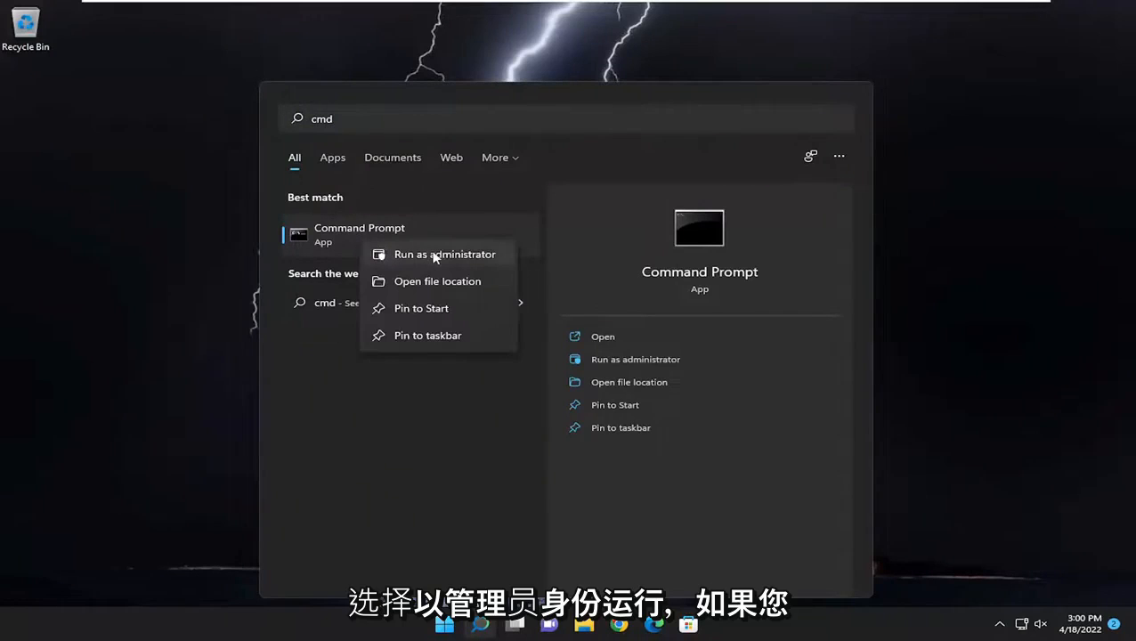
click(447, 253)
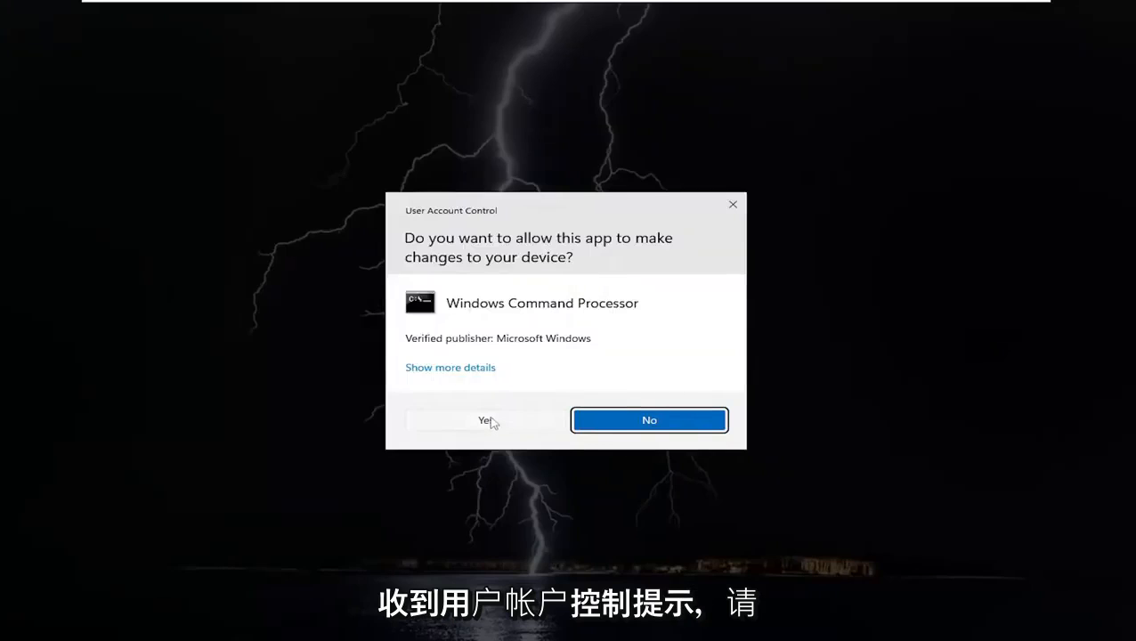
click(484, 420)
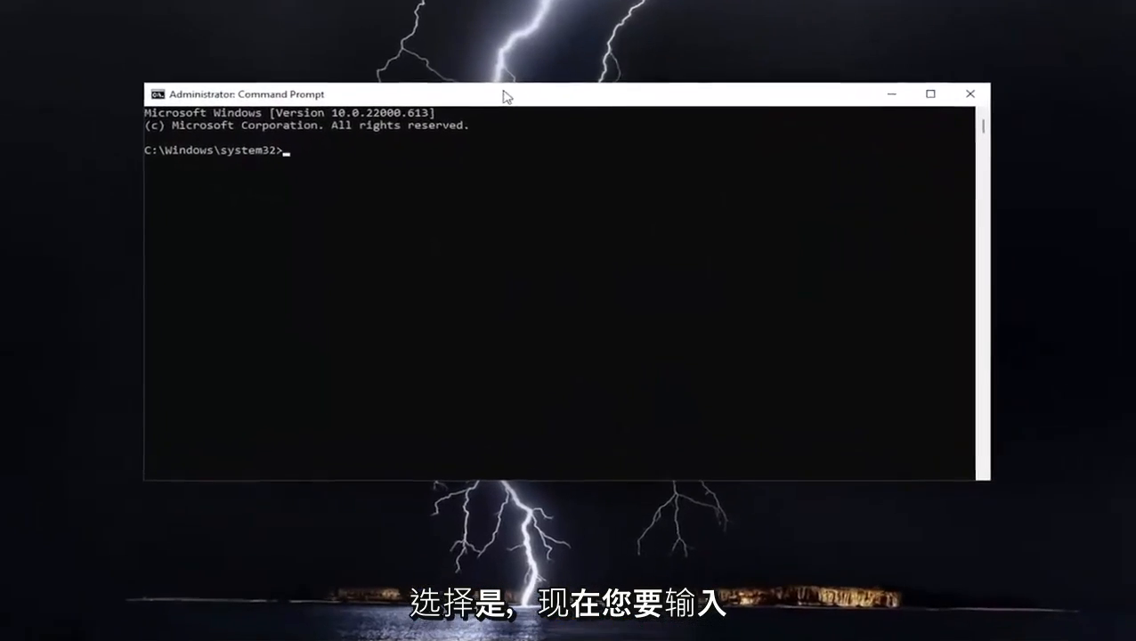
- Run 'net start trustedinstaller' to start the Windows Modules Installer service
text(net)
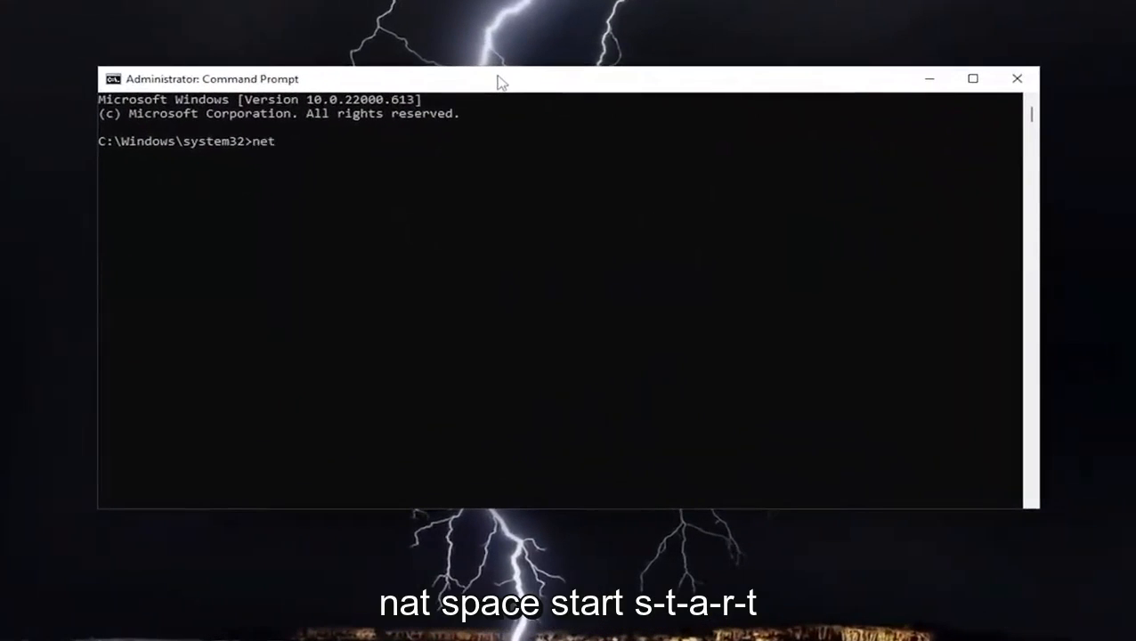
text(sta)
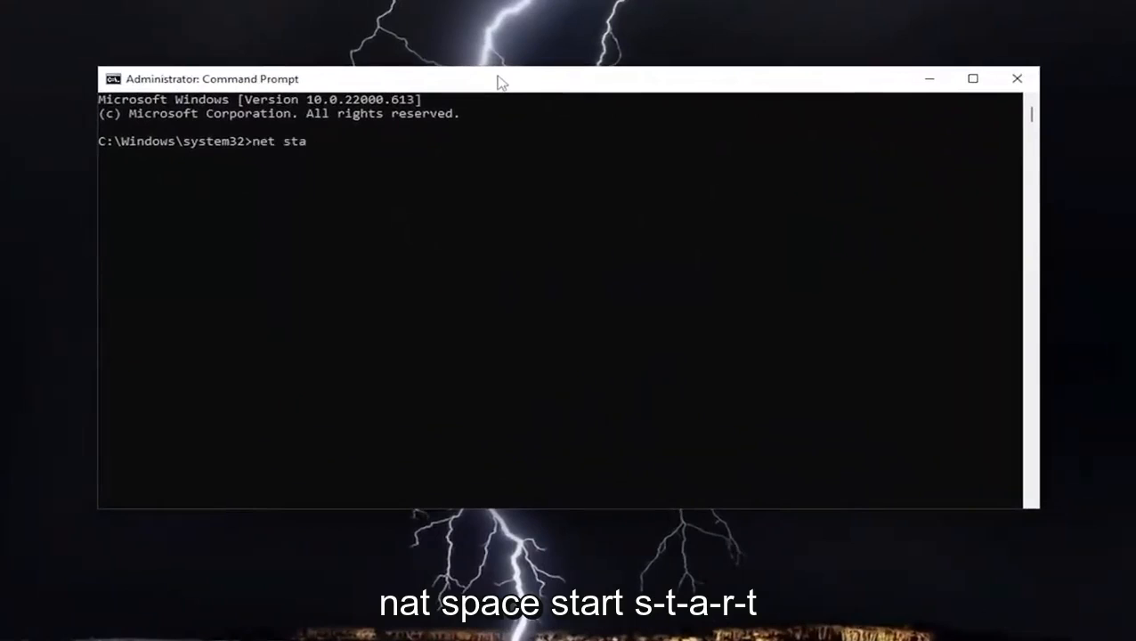
text(rt)
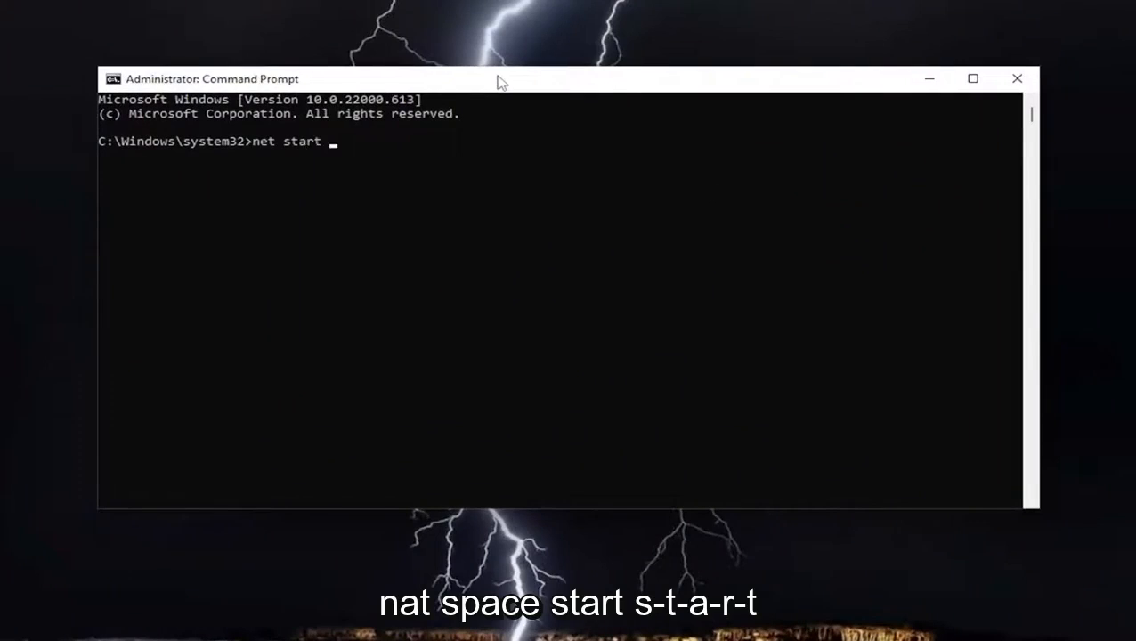
text(trustedi)
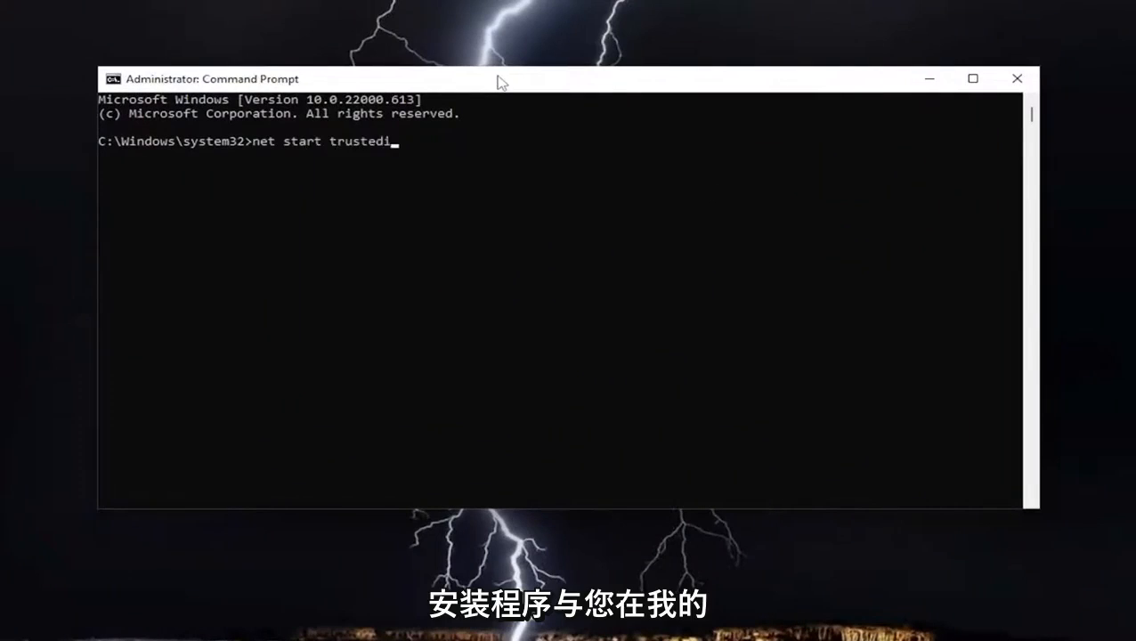
text(nstaller)
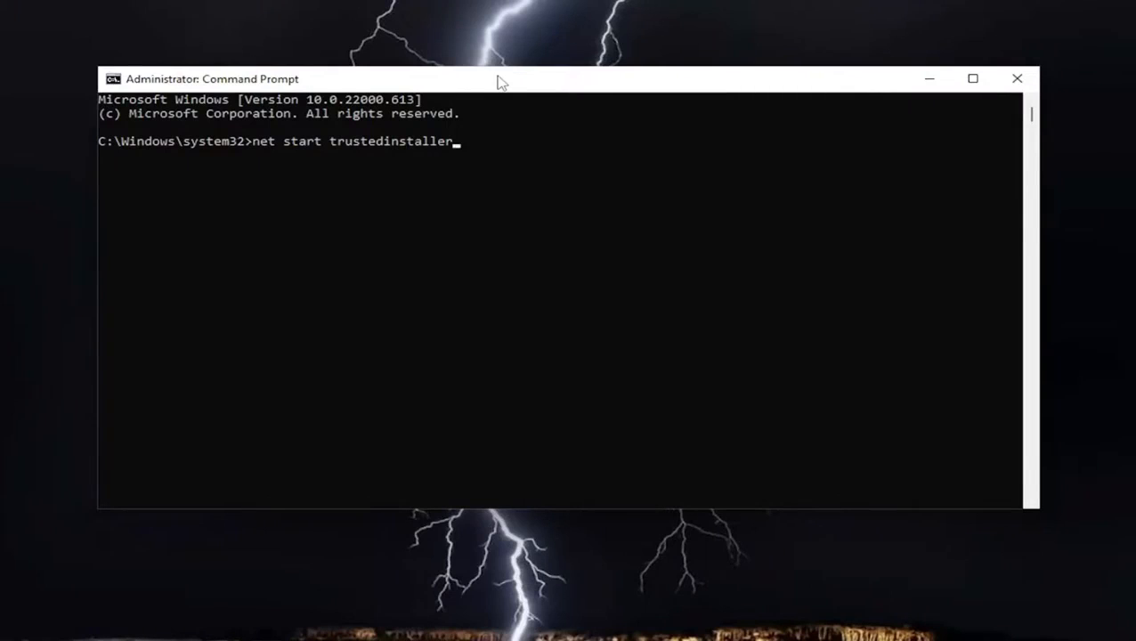
key(Enter)
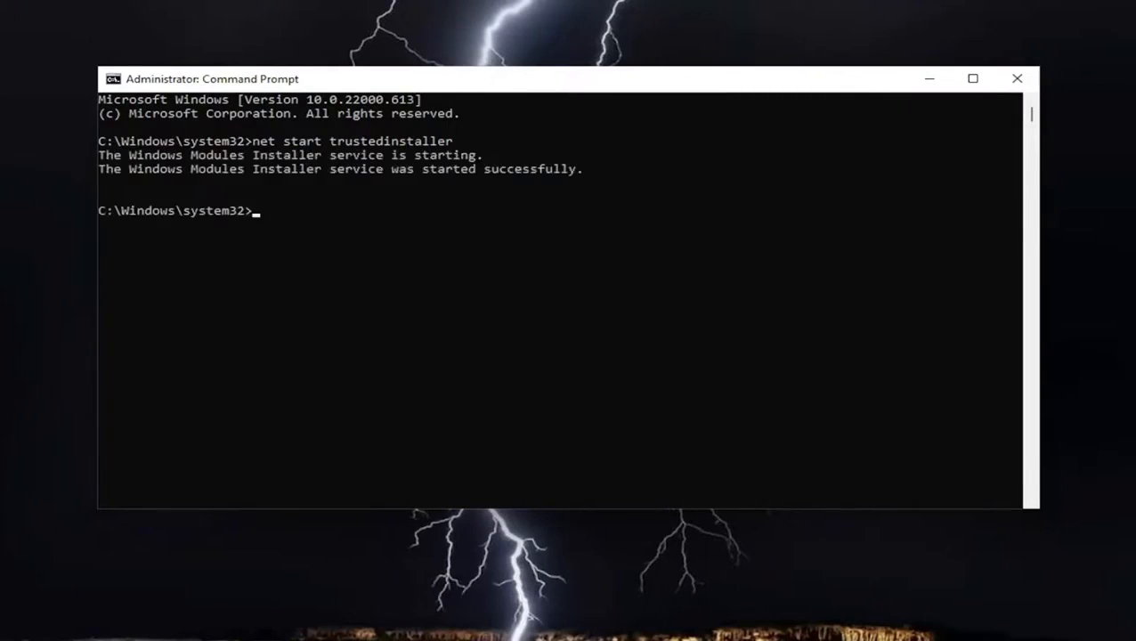
- Begin entering the system file scan command 'sfc /sc'
text(sfc /sc)
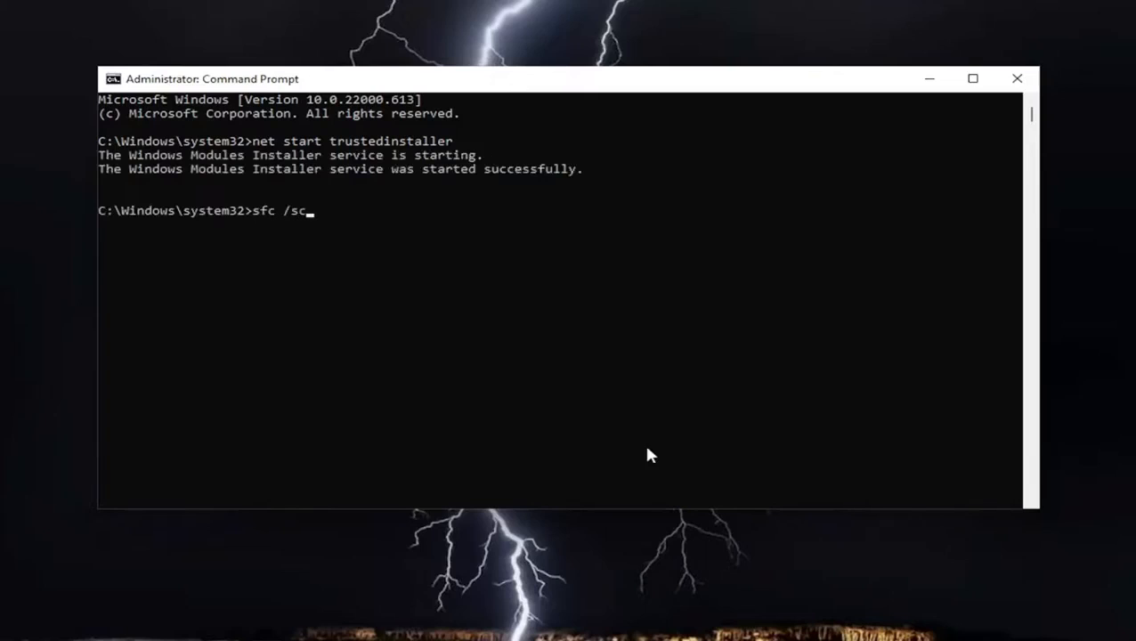